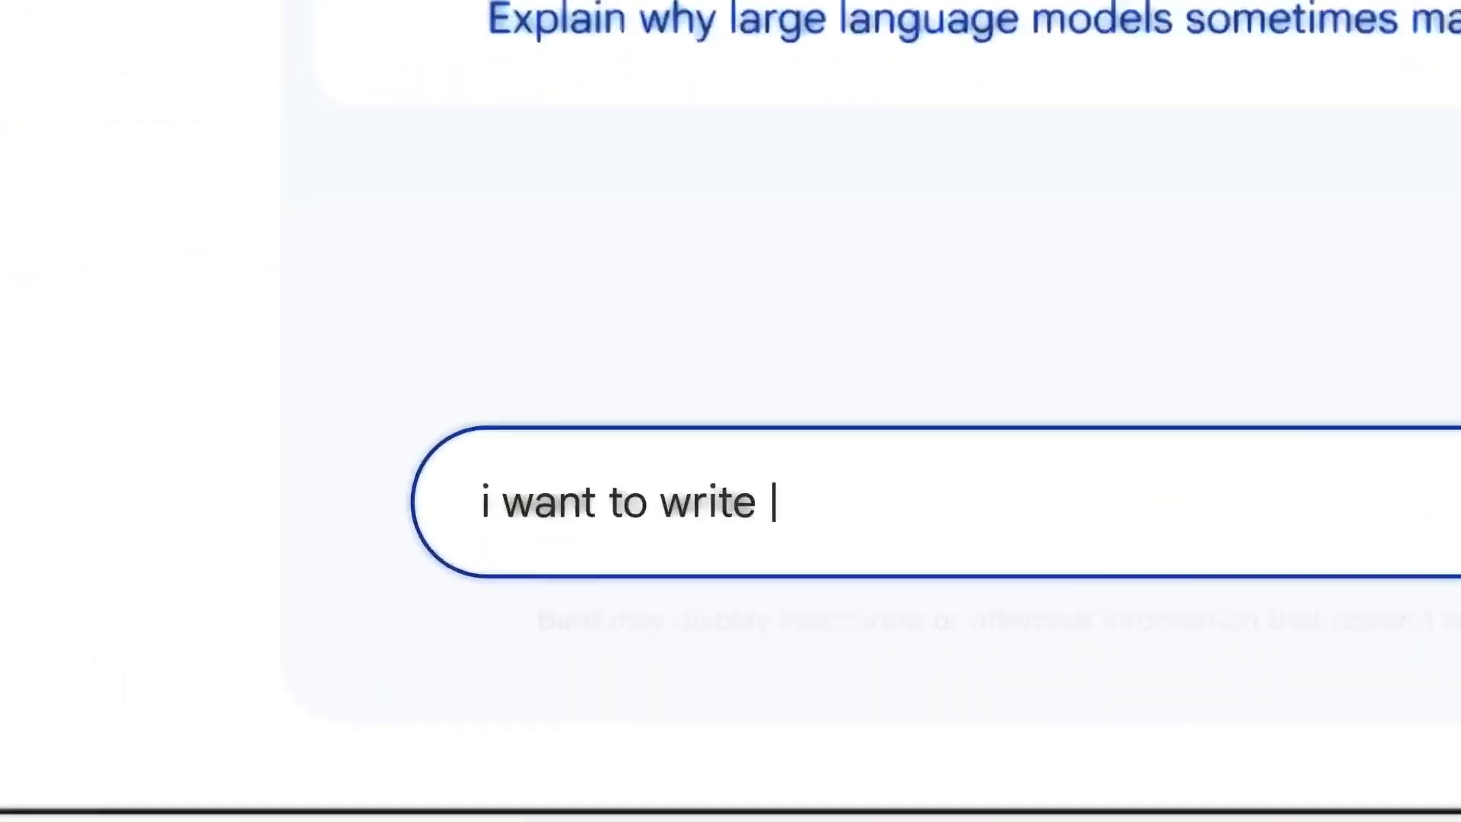
{"action": "type", "text": "a novel. how can i get start"}
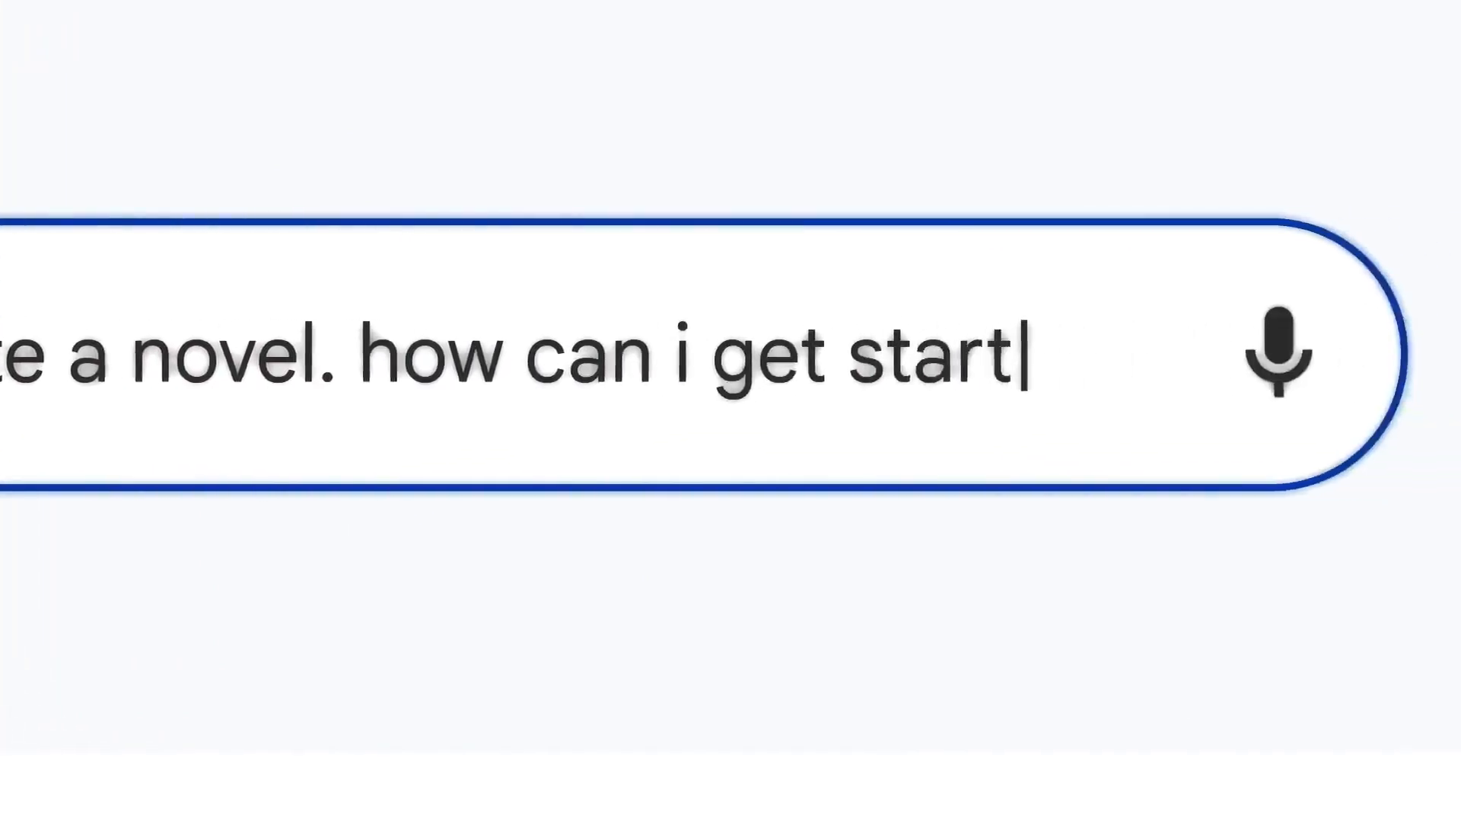